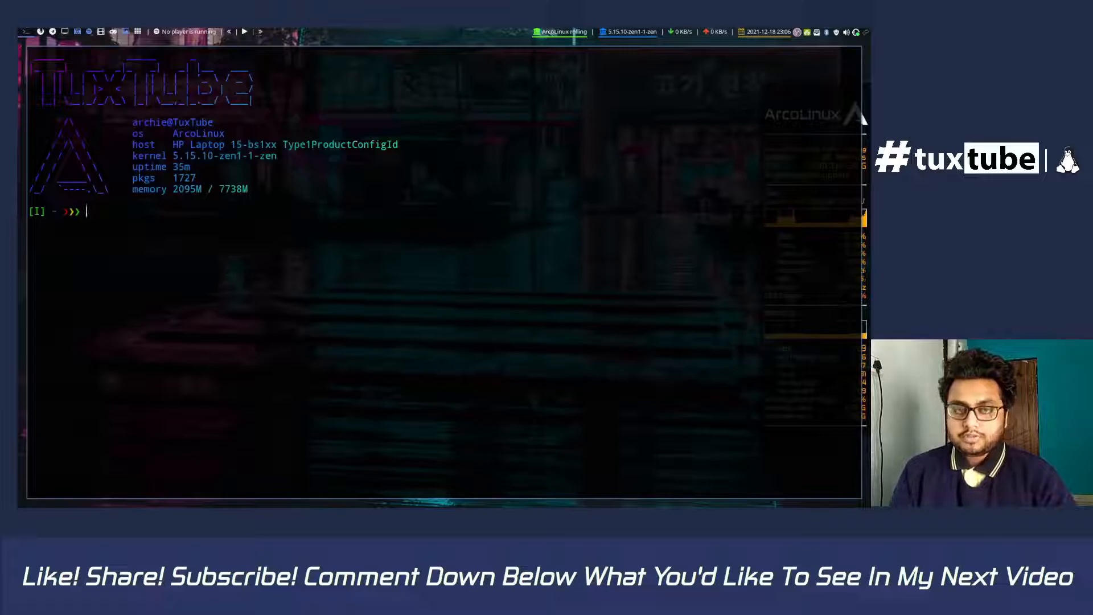
- Count explicitly installed packages with pacman -Qqe | wc -l, giving 650
type("pacman -Qqe > packagelist.txt")
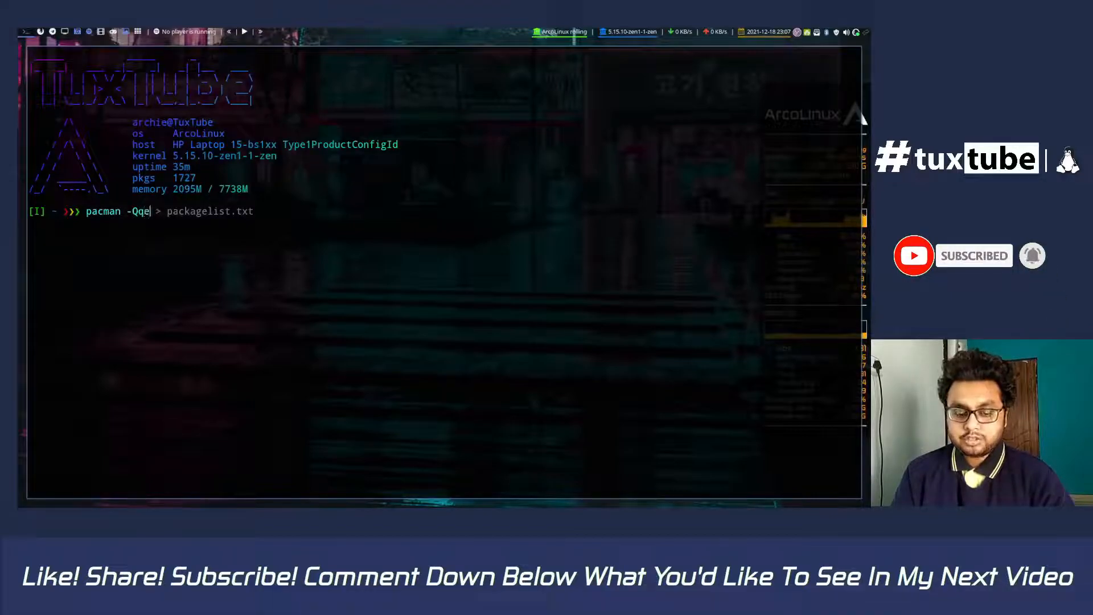
type("| wc -l")
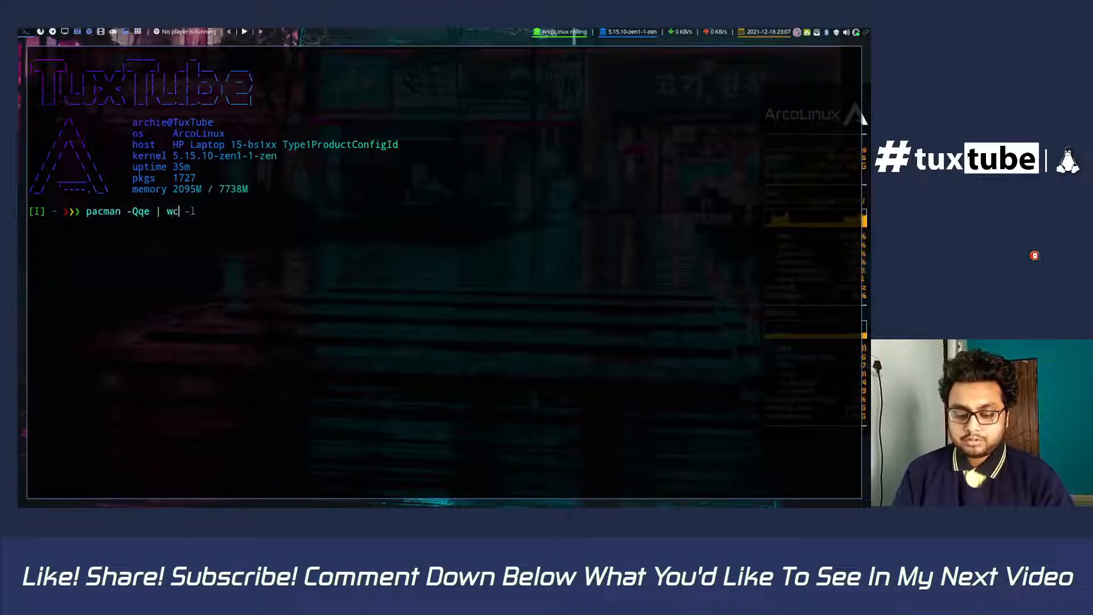
type("-l")
type("pacman -Qqe > packagelist.txt")
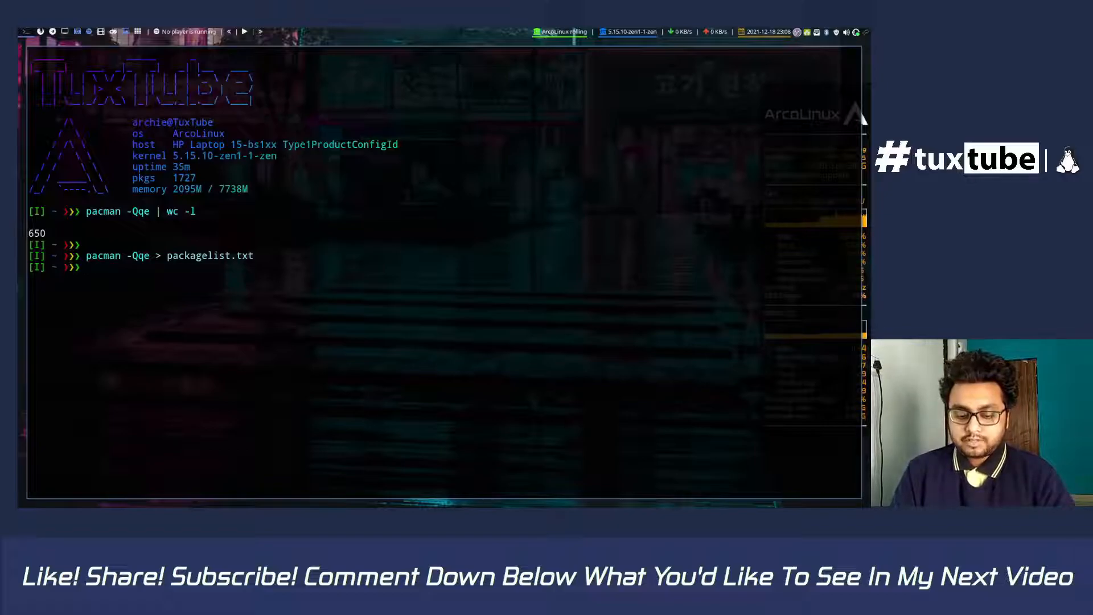
- View the saved packagelist.txt with its 650 package names in vim
type("vim packagelist.txt")
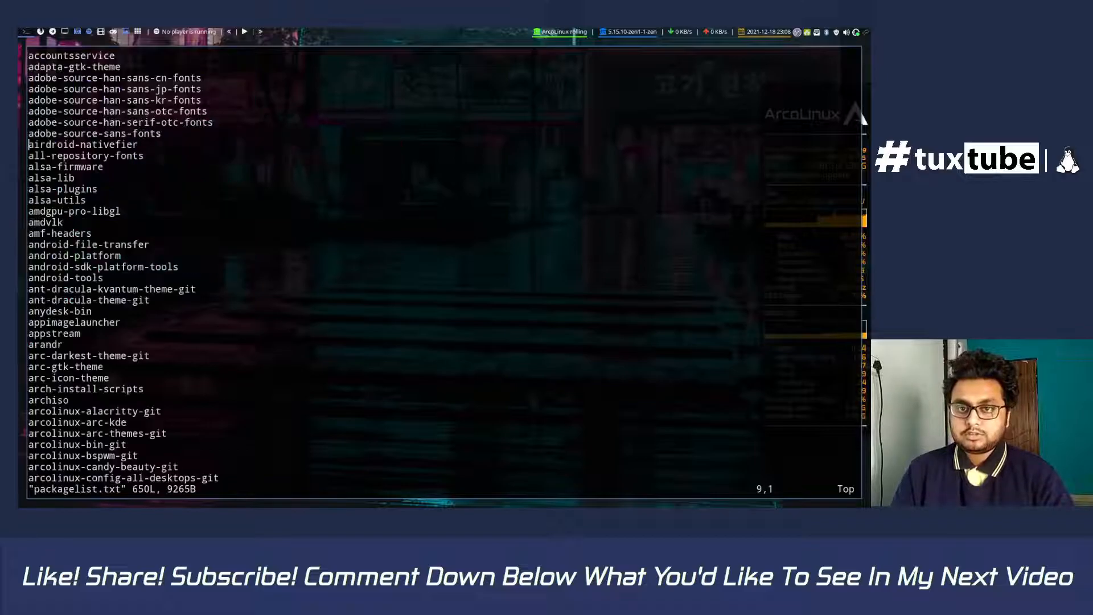
scroll("down", 3)
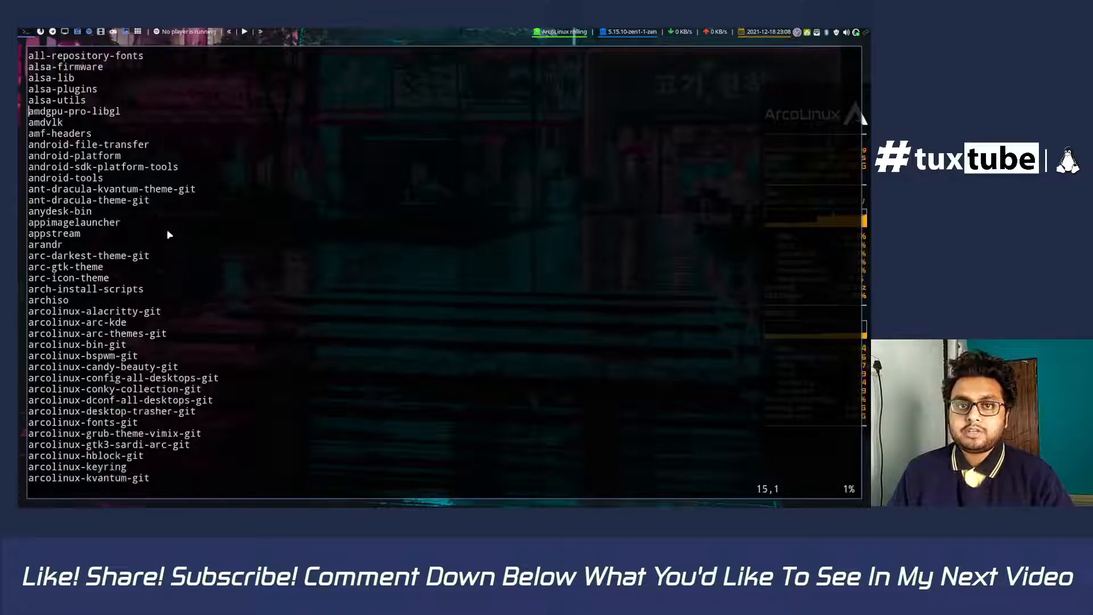
scroll("down", 3)
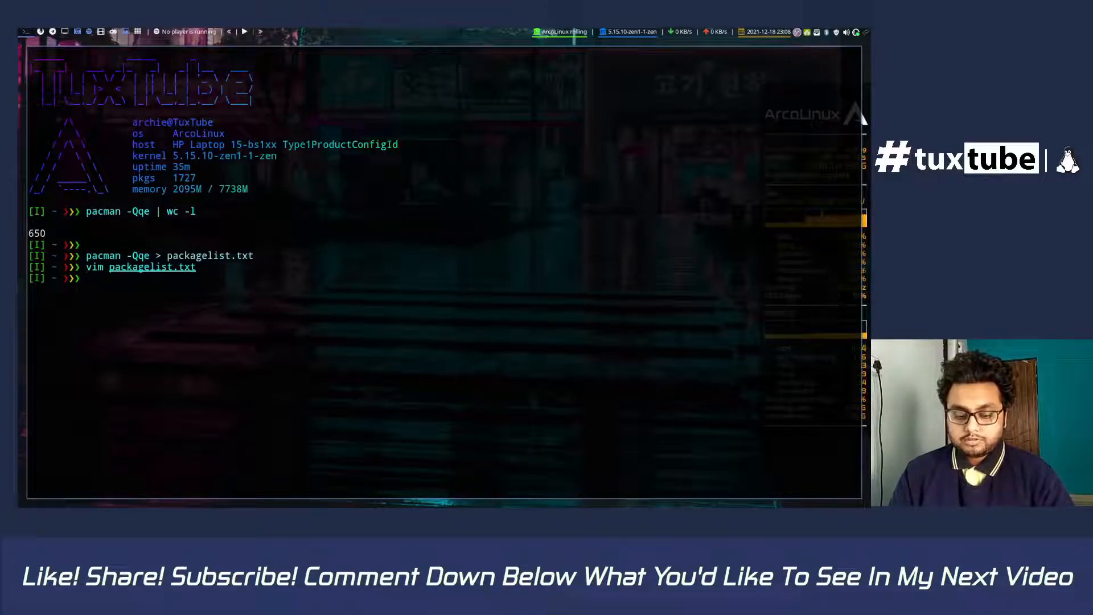
- Launch paru -S --needed - < packagelist.txt to reinstall the listed packages
type("paru -S --needed - < packagelist.txt")
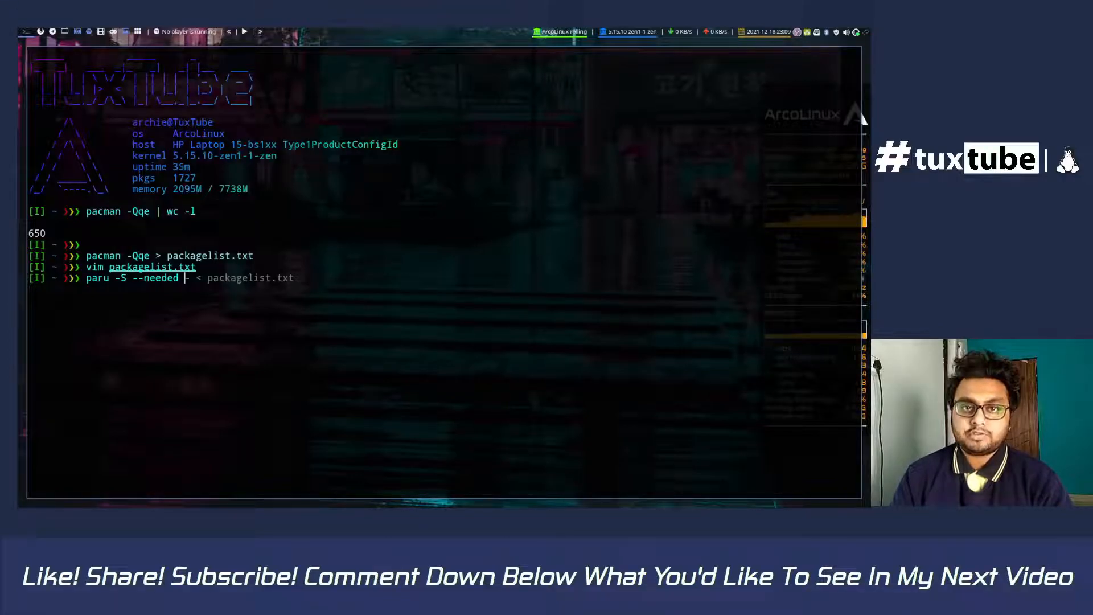
type("-")
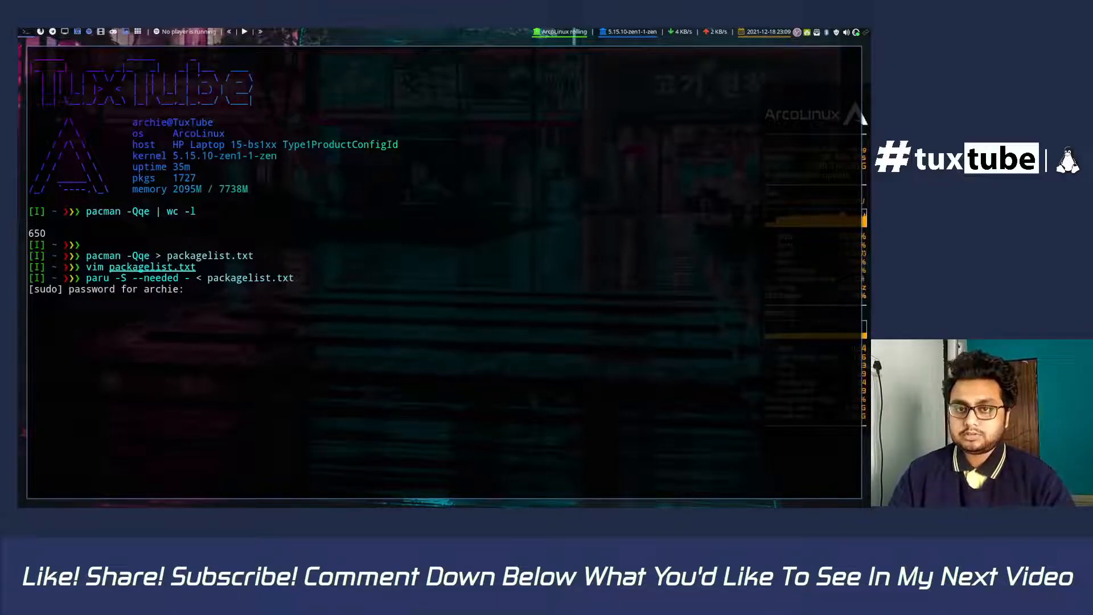
- Submit the sudo password, let paru skip up-to-date packages, then clear the terminal
key("Return")
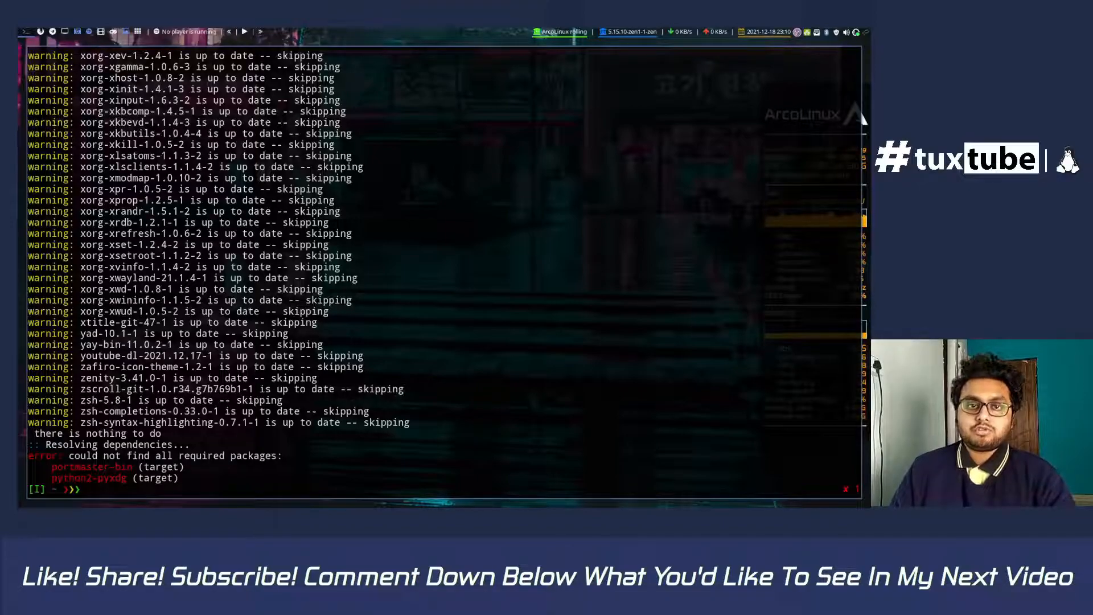
type("clear")
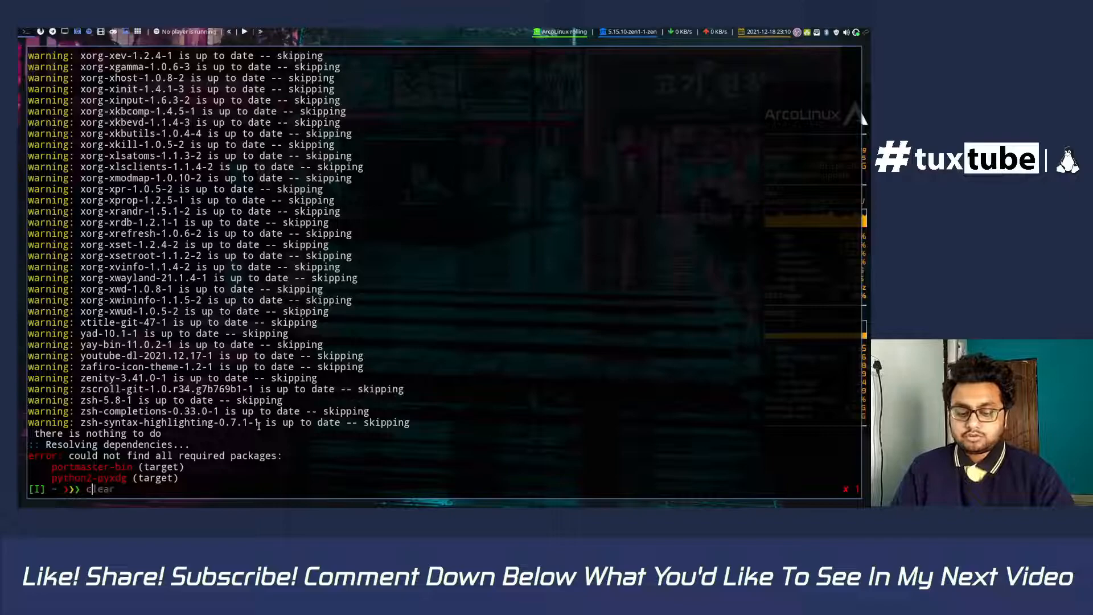